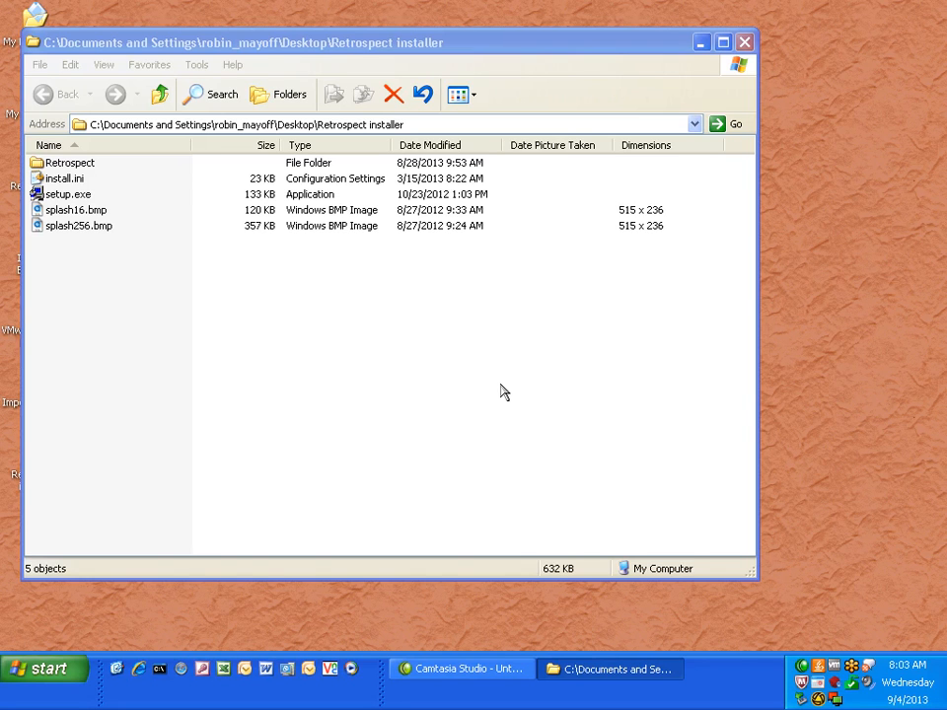
pyautogui.moveTo(499, 389)
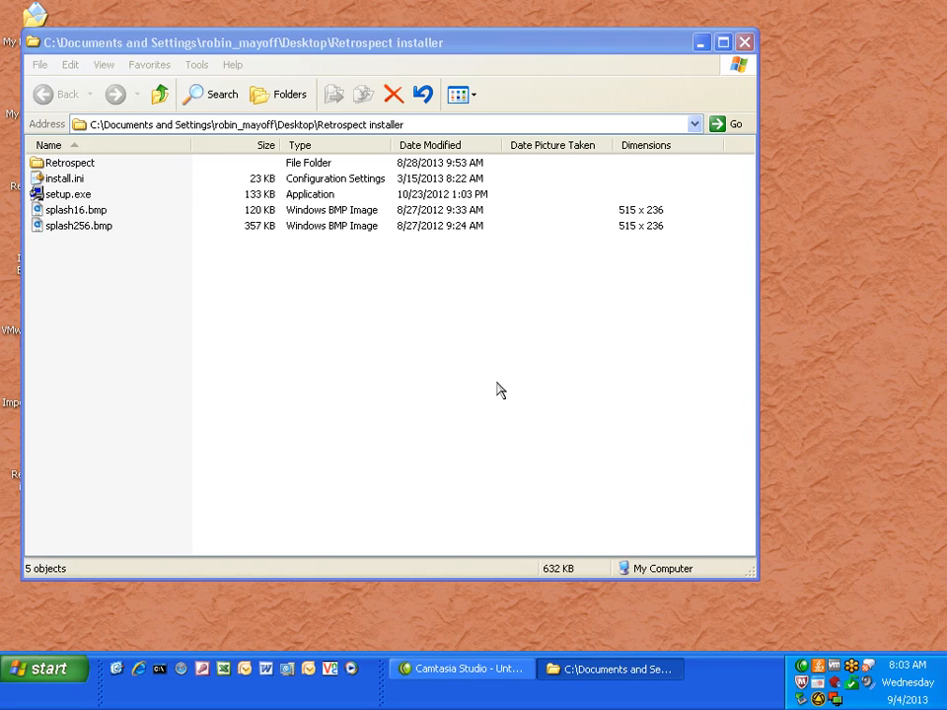
pyautogui.moveTo(410, 376)
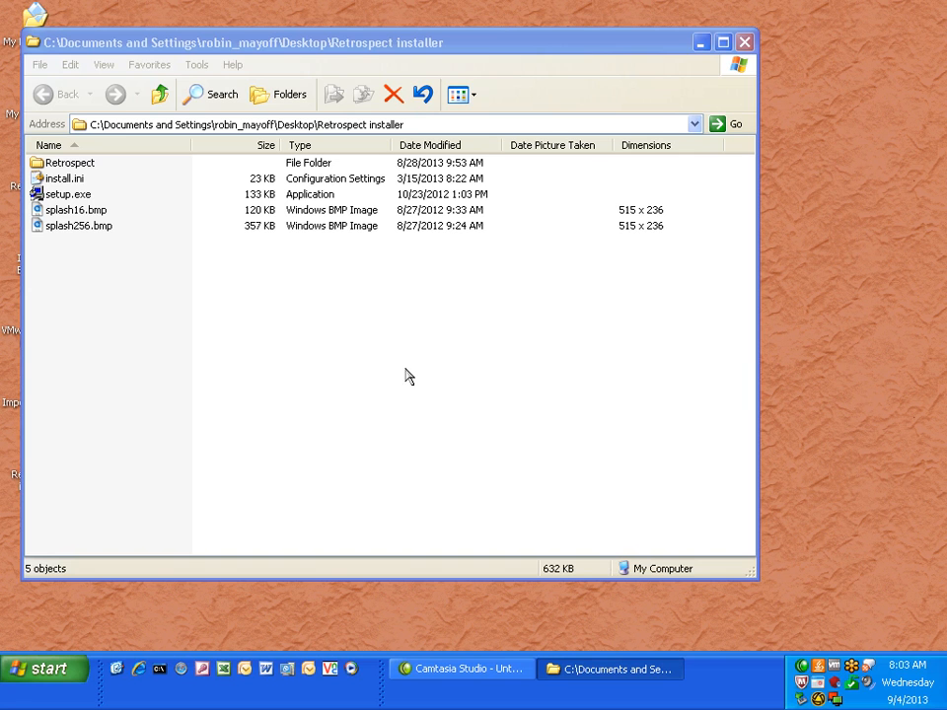
pyautogui.moveTo(131, 228)
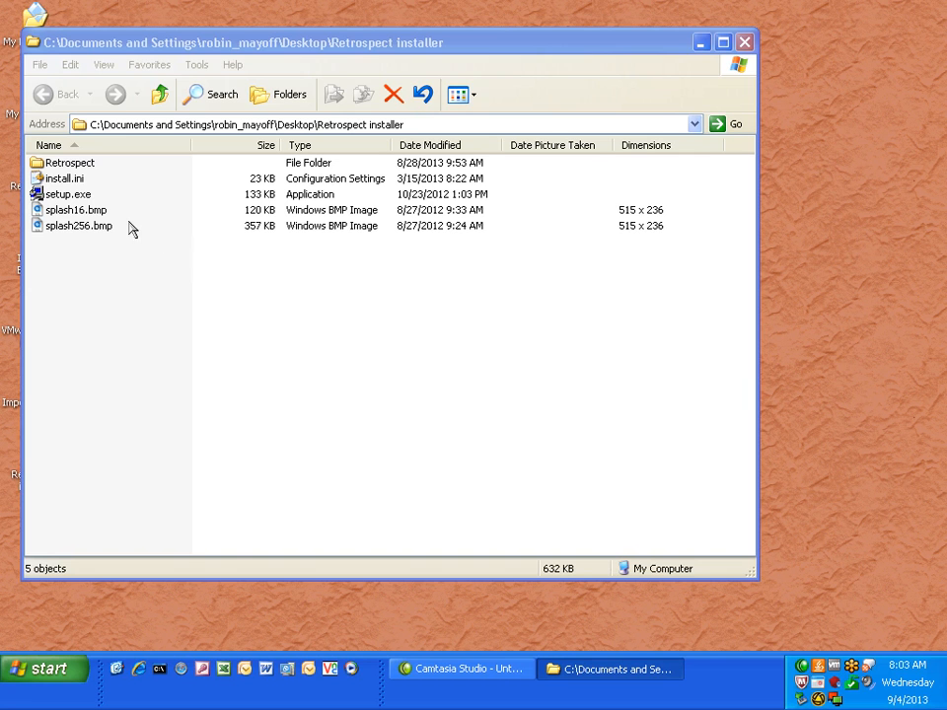
# Launch setup.exe to bring up the Retrospect installer launcher.
pyautogui.click(69, 195)
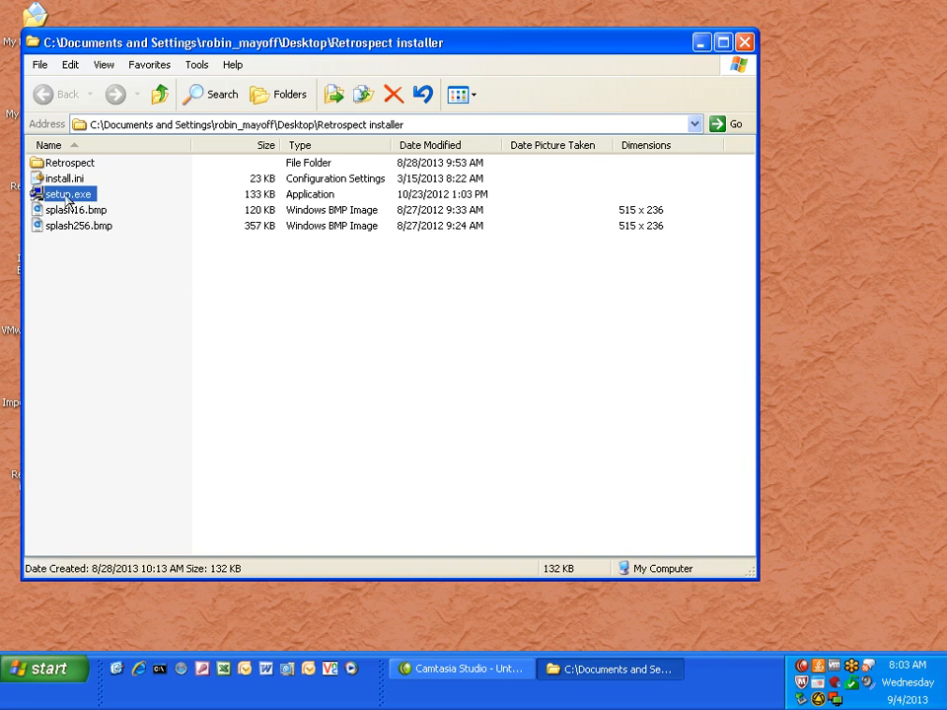
pyautogui.doubleClick(68, 193)
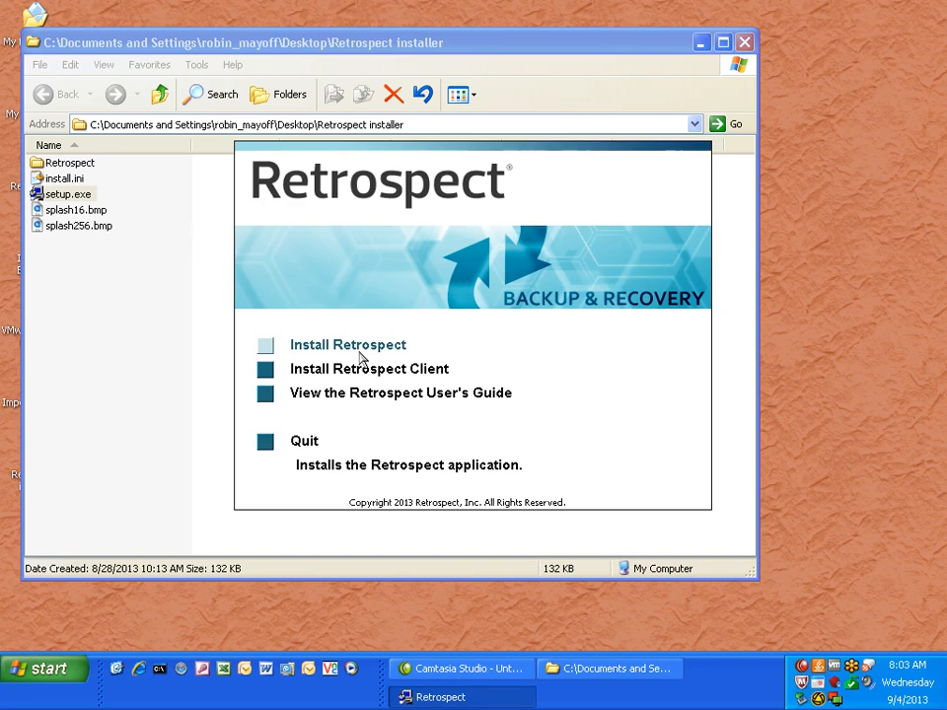
pyautogui.click(348, 345)
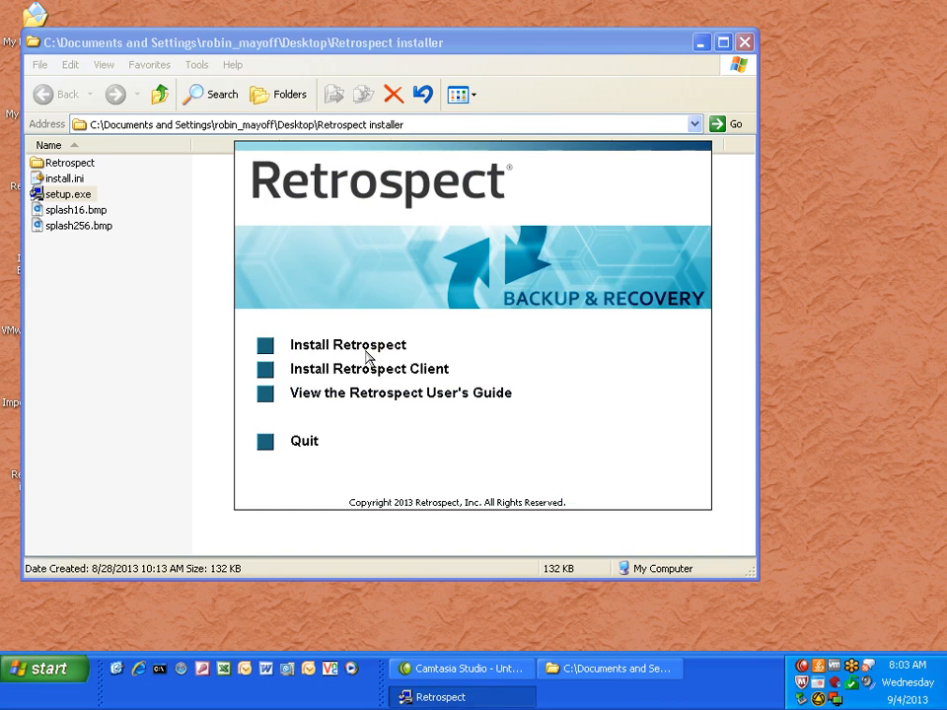
# Start installing Retrospect, accepting the license and keeping the Recommended setup type.
pyautogui.click(347, 344)
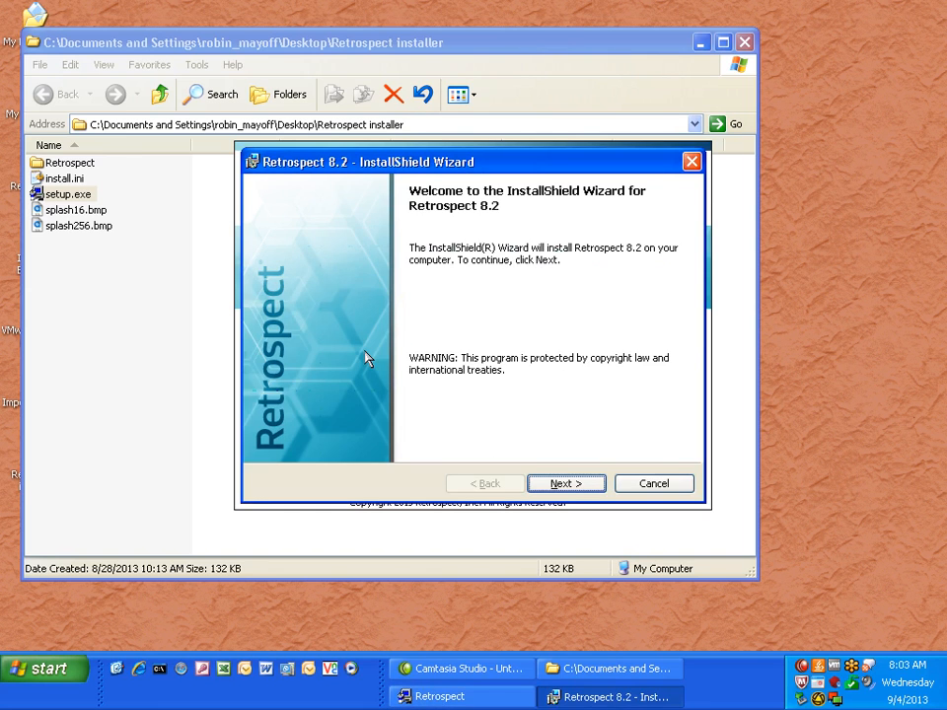
pyautogui.moveTo(565, 484)
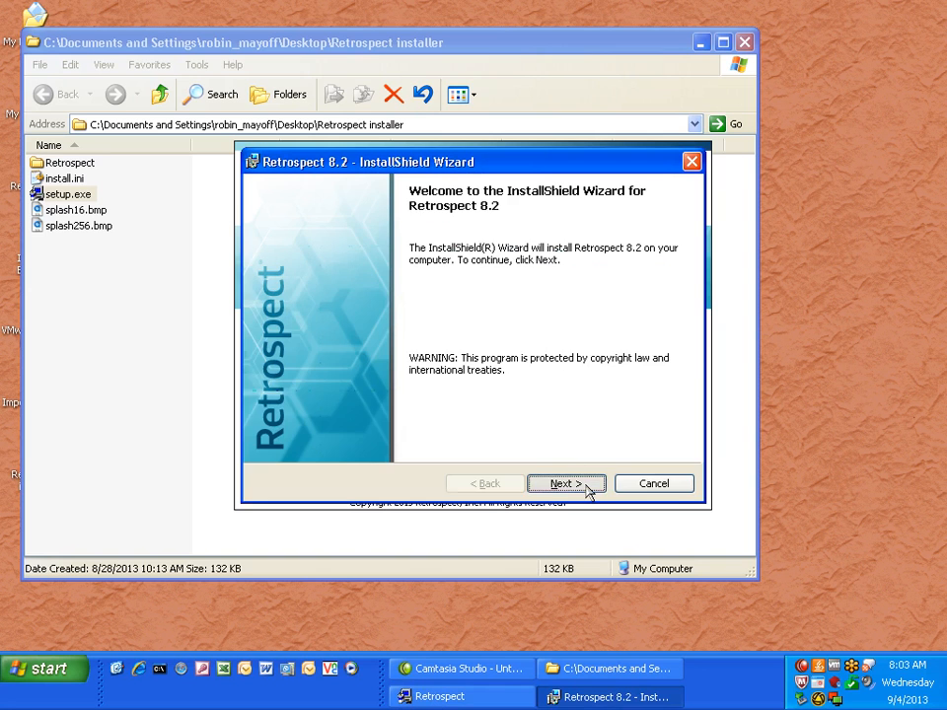
pyautogui.click(565, 484)
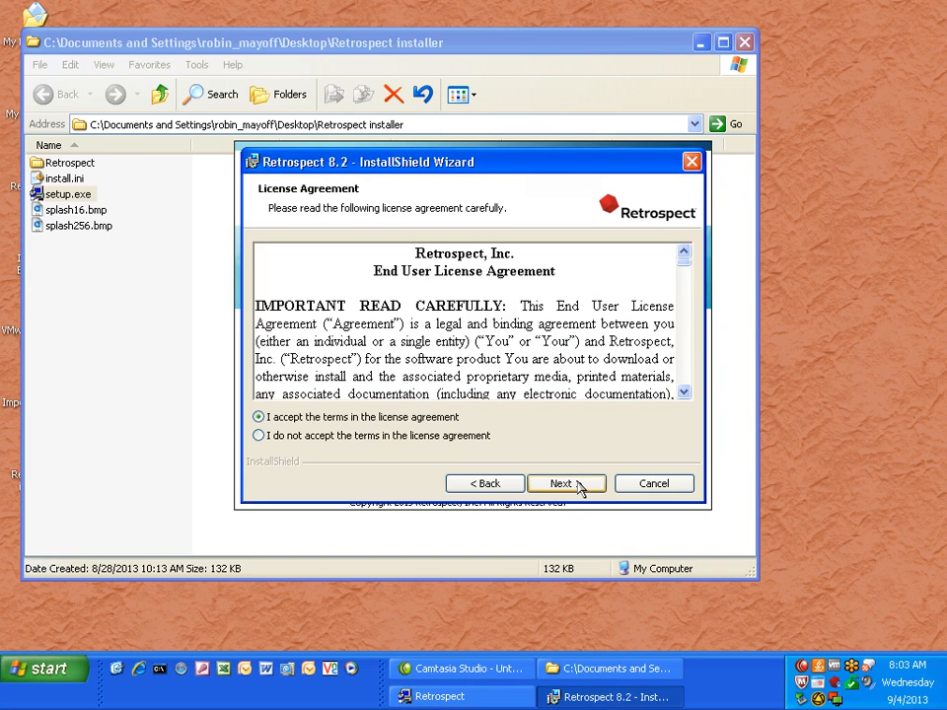
pyautogui.click(561, 483)
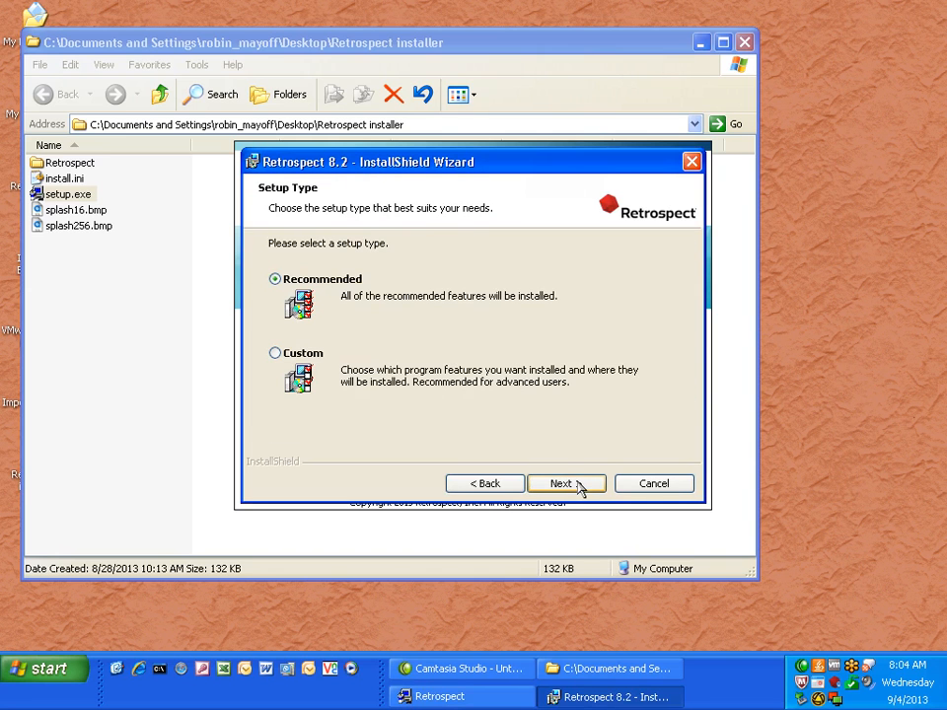
pyautogui.click(566, 483)
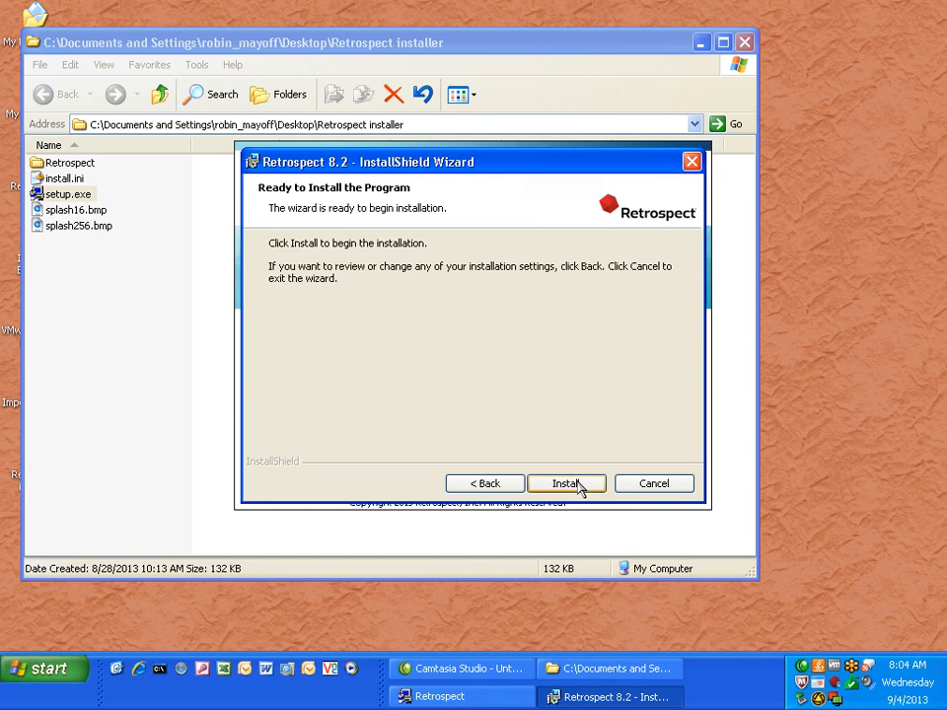
# Install Retrospect 8.2, allowing Retrospect through the firewall when prompted.
pyautogui.click(566, 483)
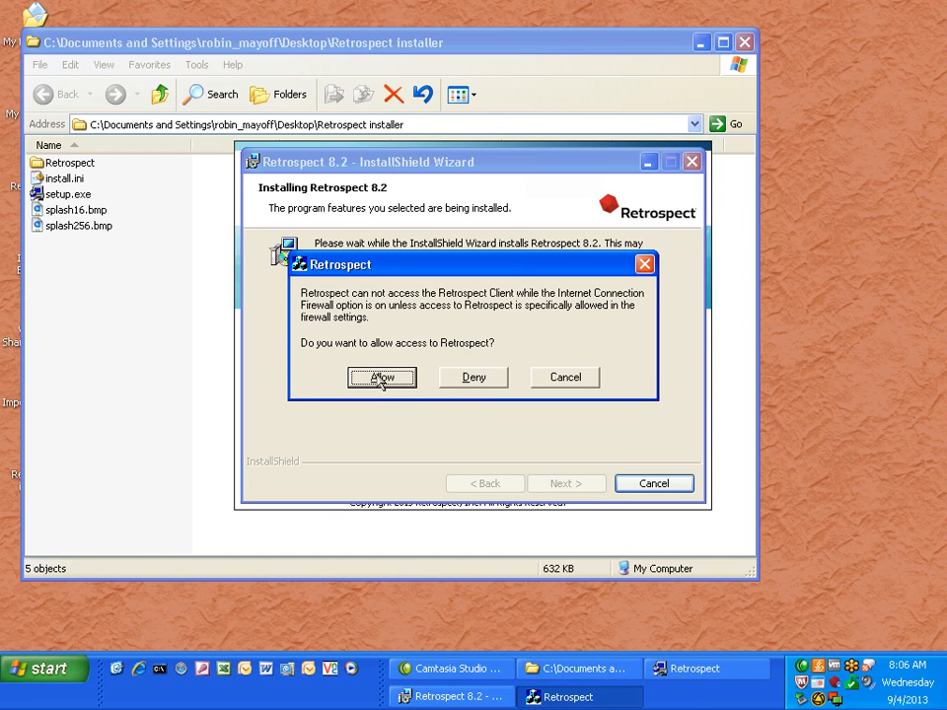
pyautogui.click(382, 377)
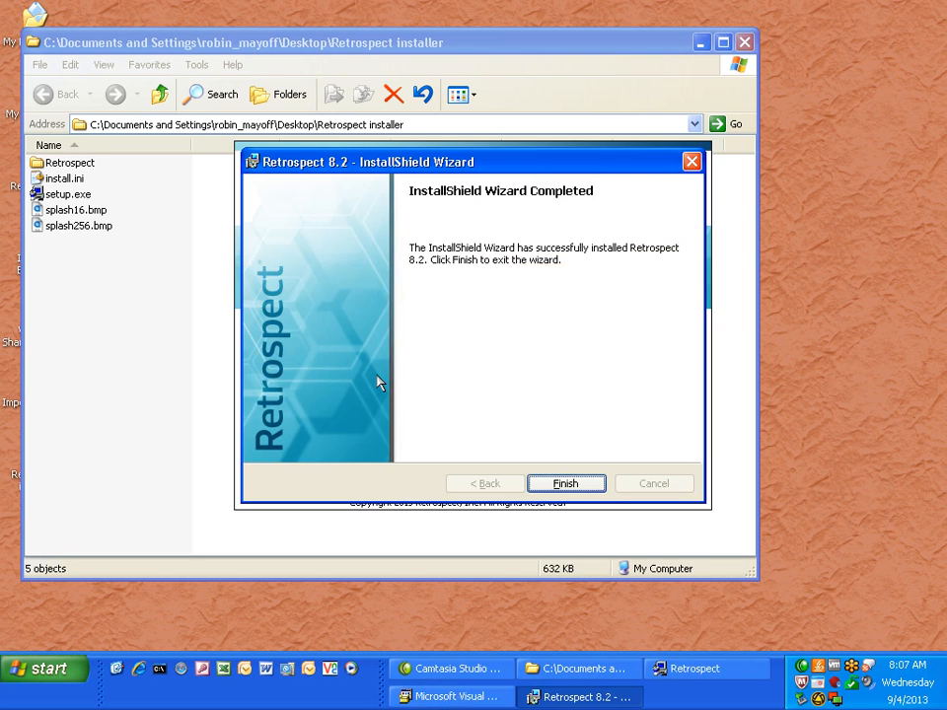
# Finish the InstallShield wizard, quit the installer launcher, and launch Retrospect.
pyautogui.click(566, 484)
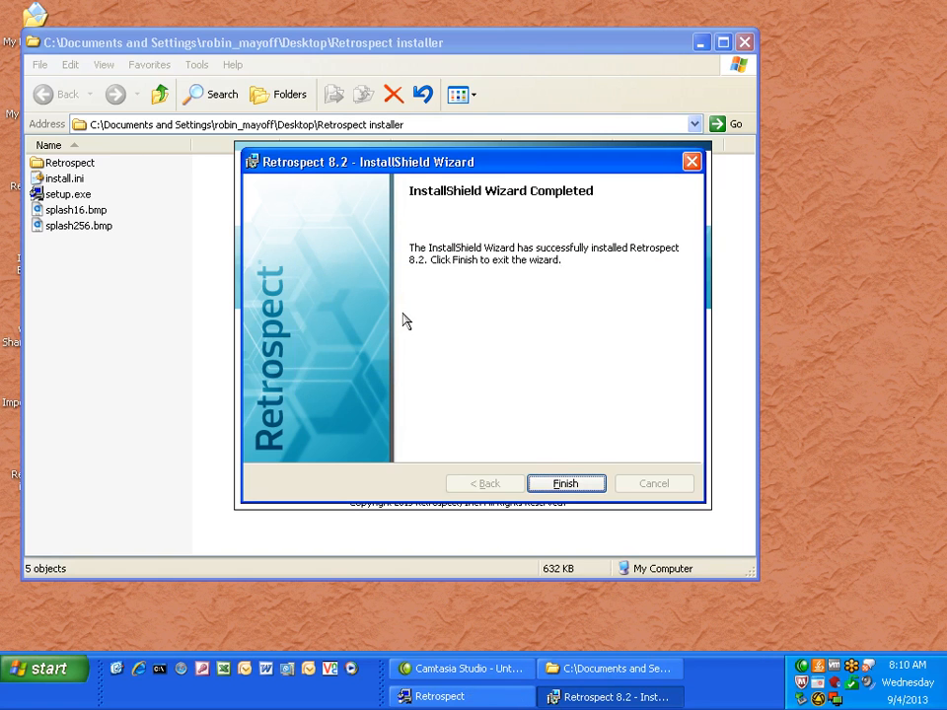
pyautogui.click(565, 483)
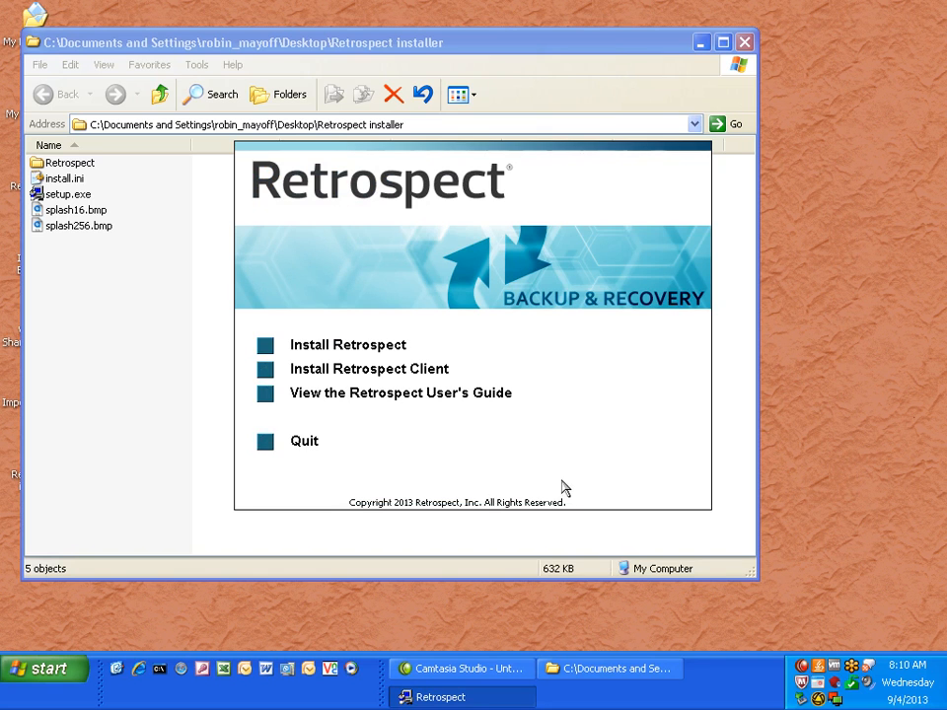
pyautogui.click(265, 441)
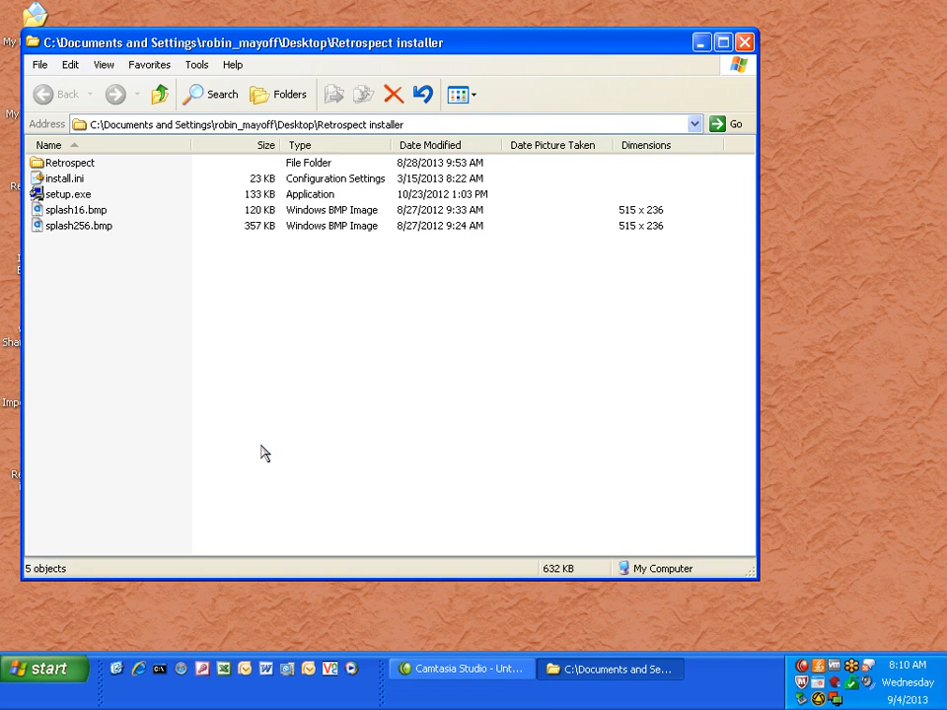
pyautogui.click(45, 669)
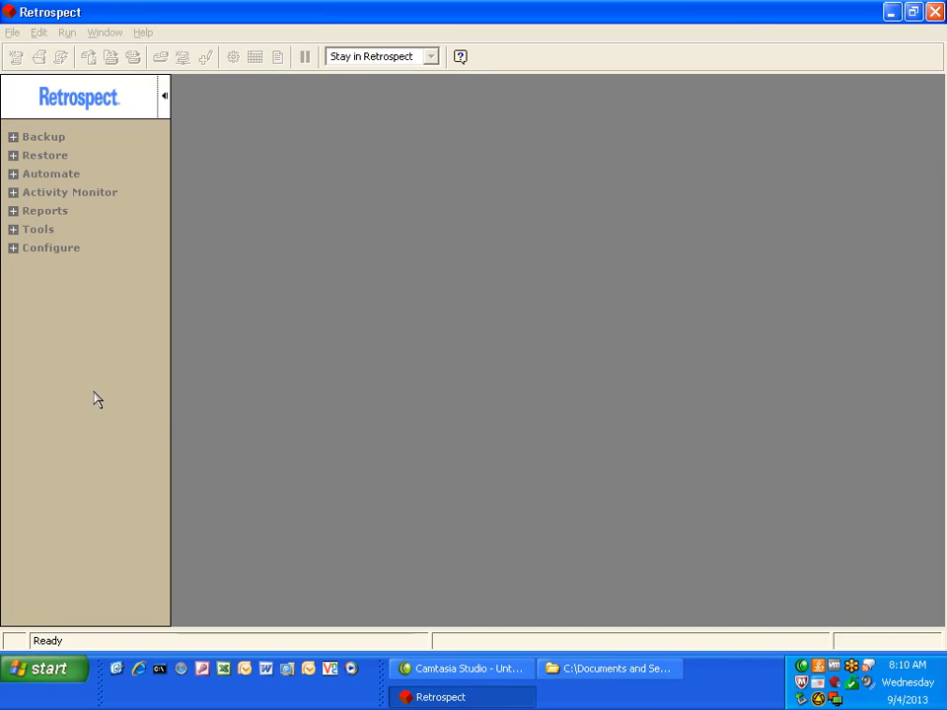
pyautogui.moveTo(167, 425)
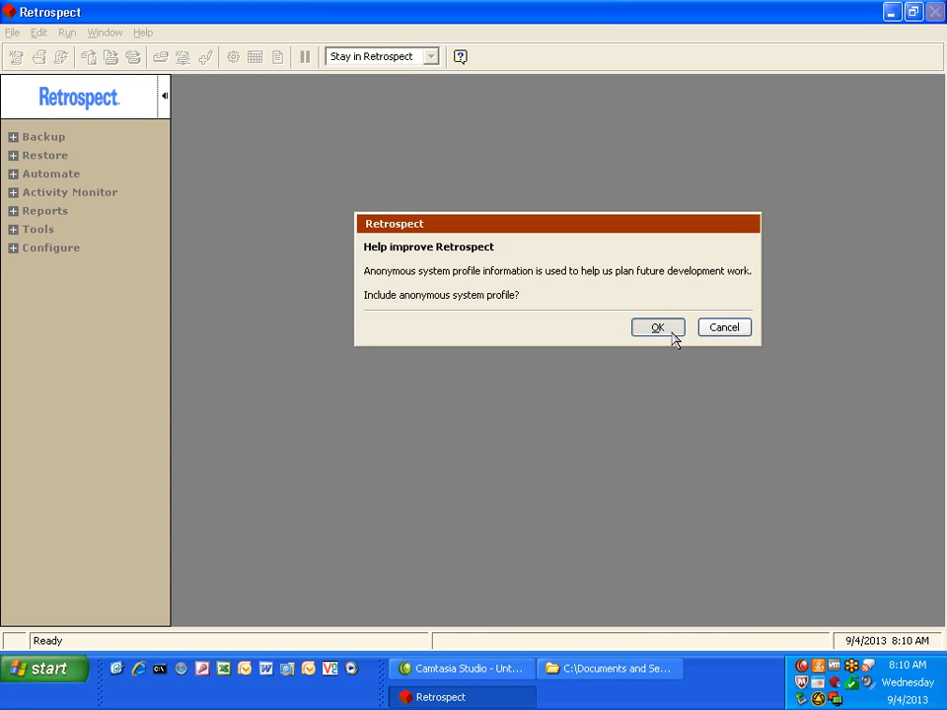
# Agree to include the anonymous system profile on the Help improve Retrospect prompt.
pyautogui.click(657, 327)
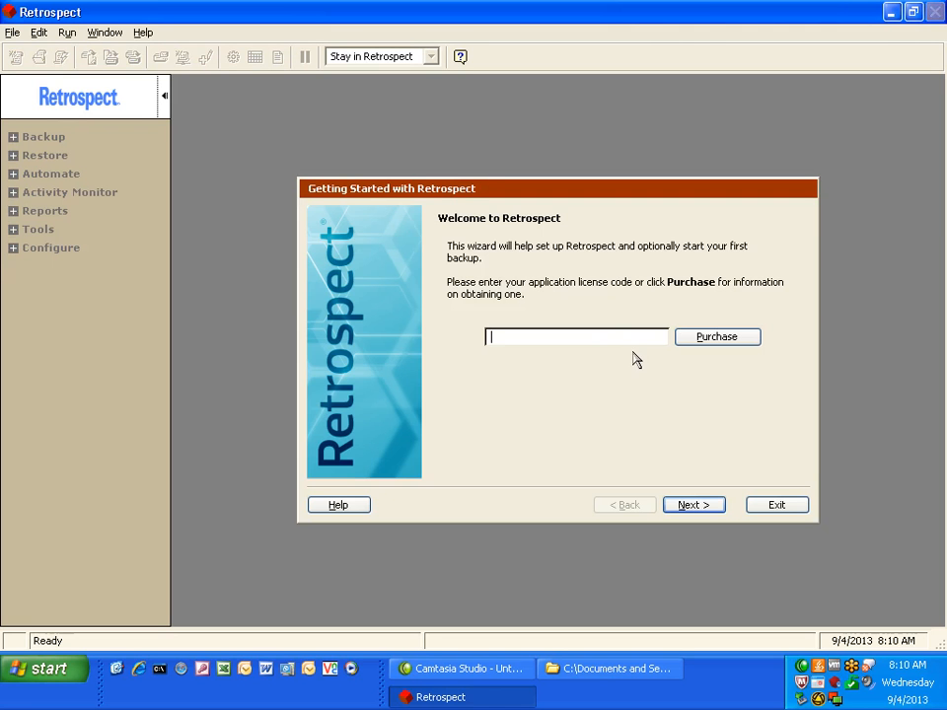
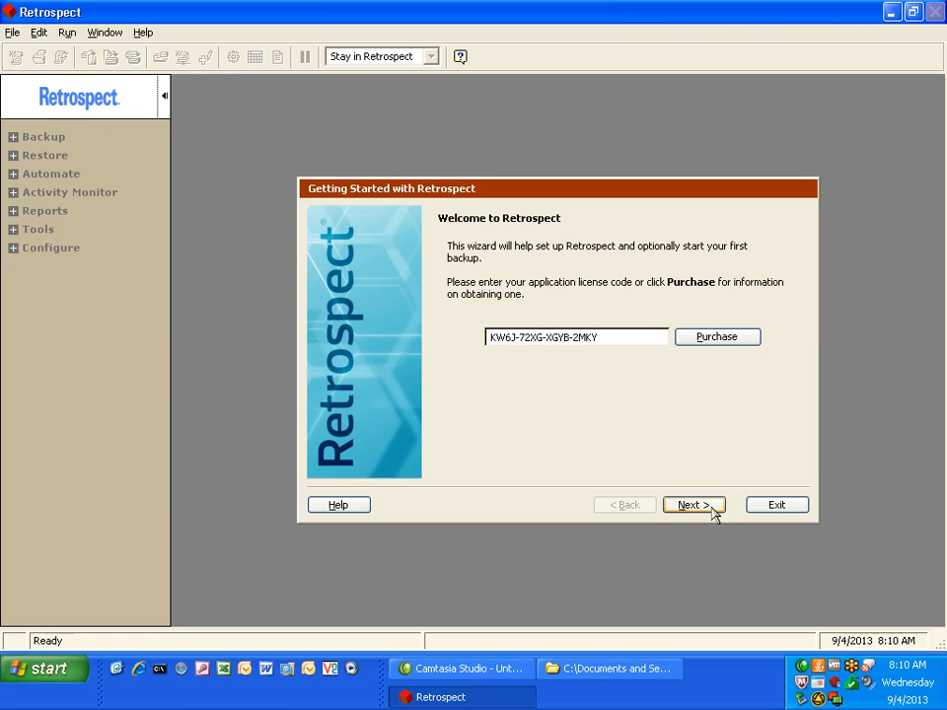
pyautogui.click(694, 505)
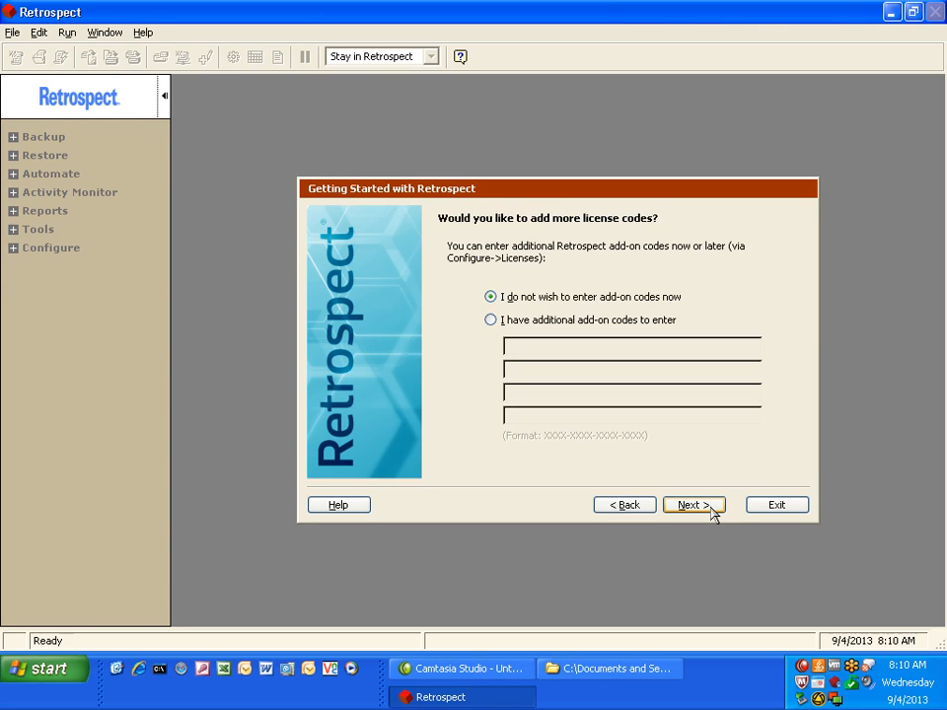
pyautogui.moveTo(572, 333)
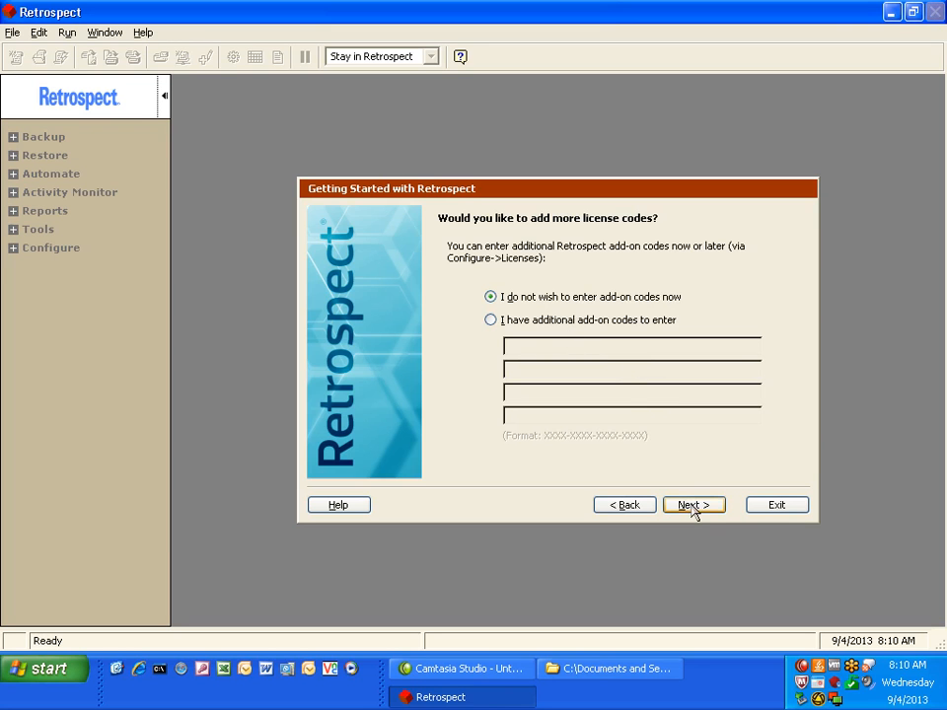
pyautogui.click(693, 505)
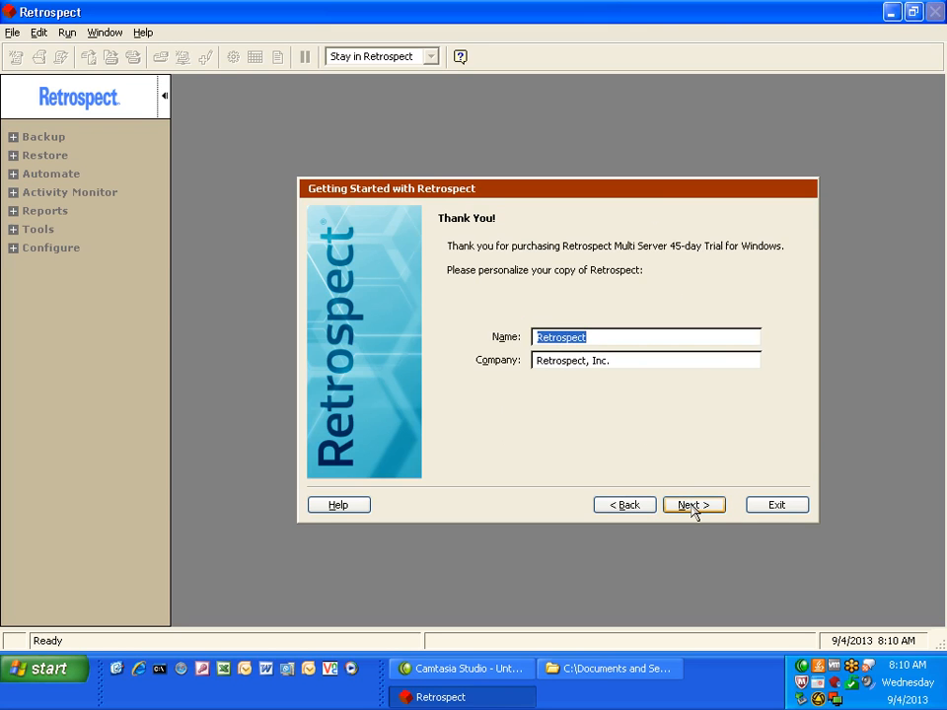
pyautogui.click(693, 504)
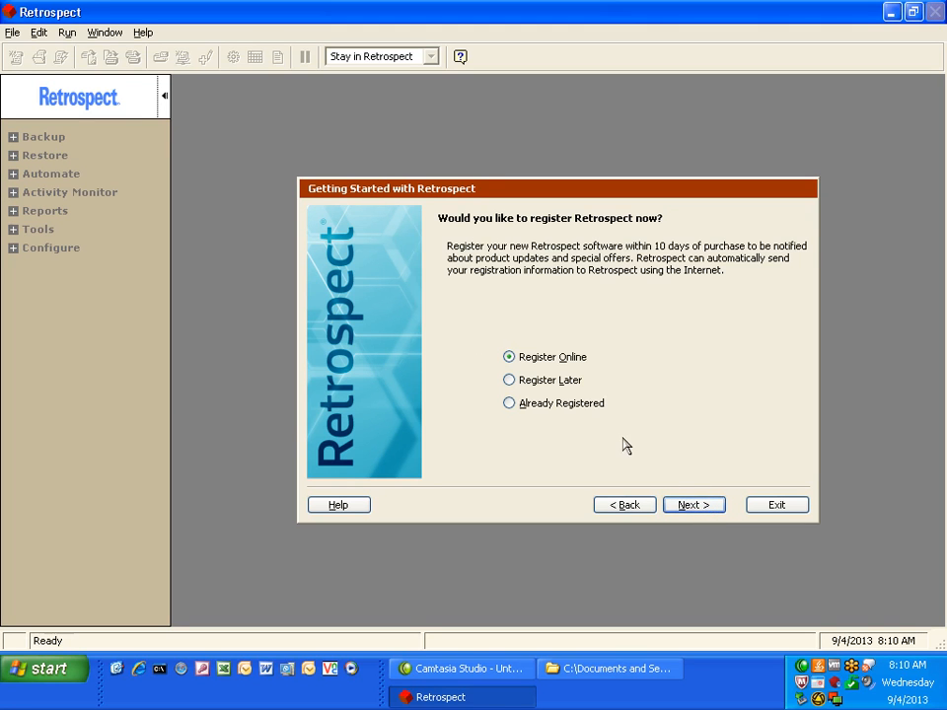
pyautogui.click(509, 403)
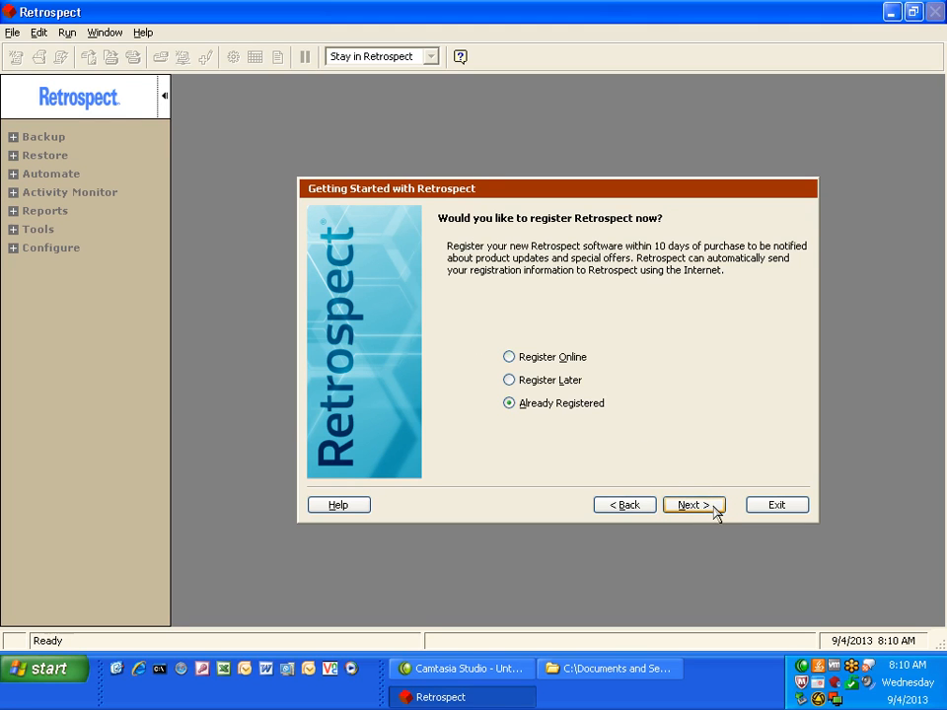
# Run Retrospect as the logged-in user, finish without backing up, and view Backup Overview.
pyautogui.click(694, 504)
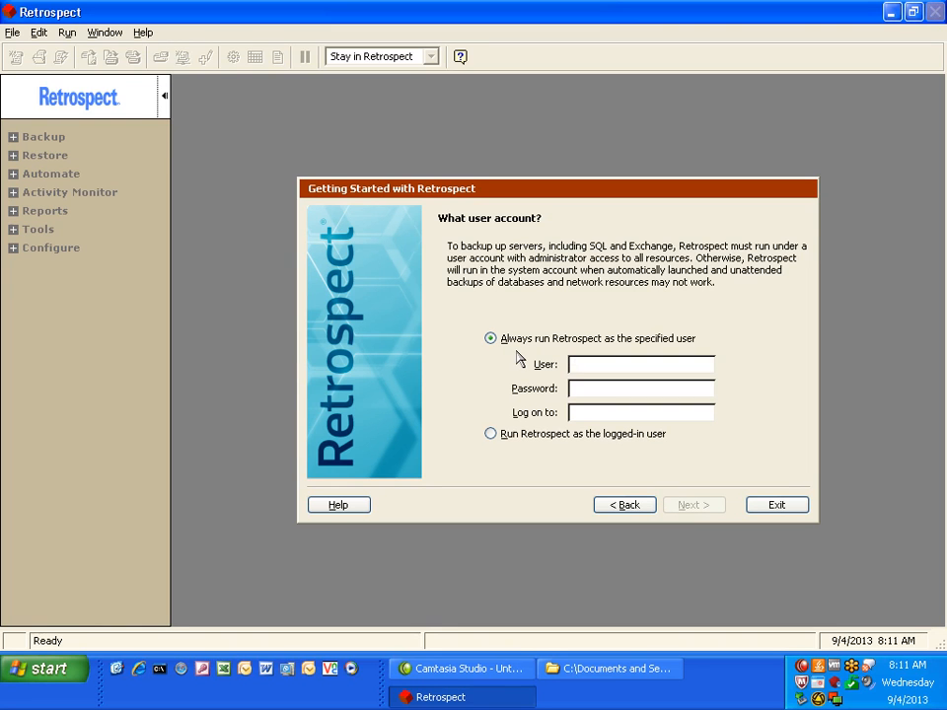
pyautogui.moveTo(508, 414)
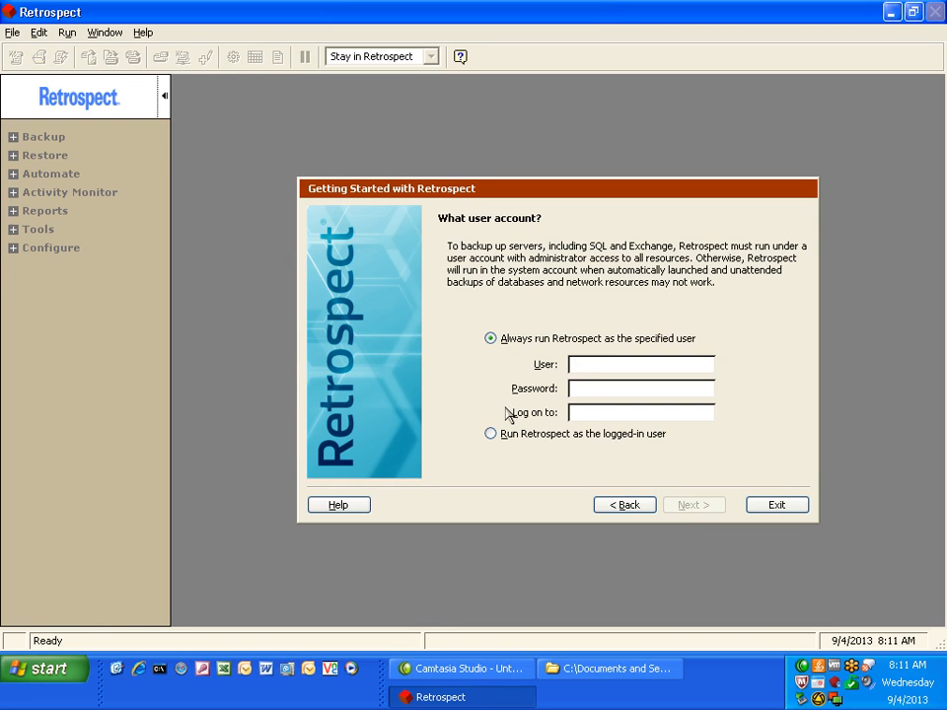
pyautogui.click(490, 434)
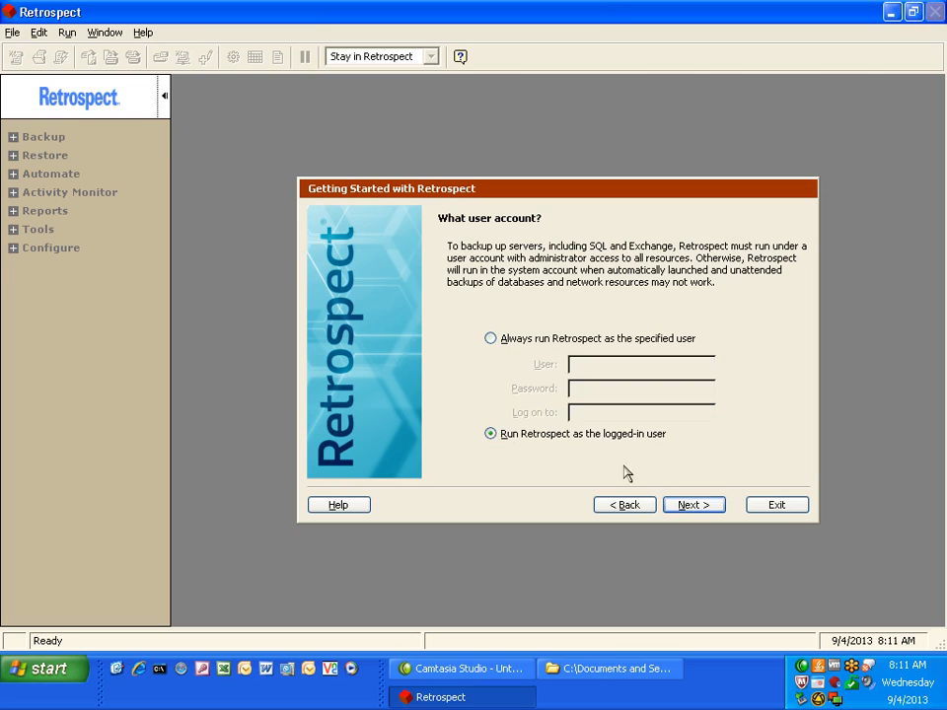
pyautogui.click(694, 504)
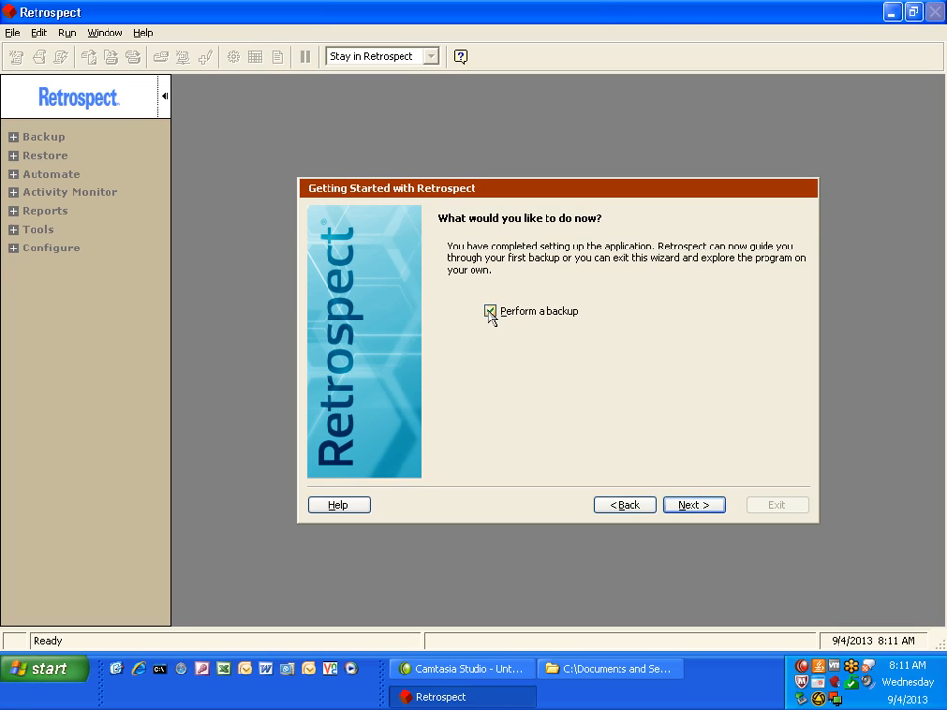
pyautogui.click(694, 504)
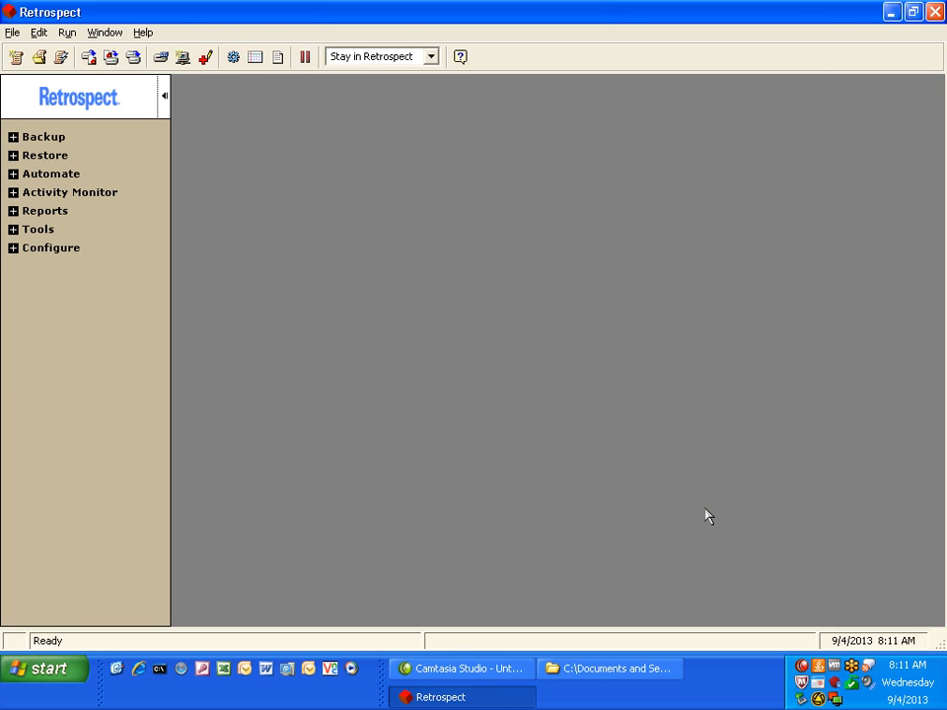
pyautogui.click(44, 136)
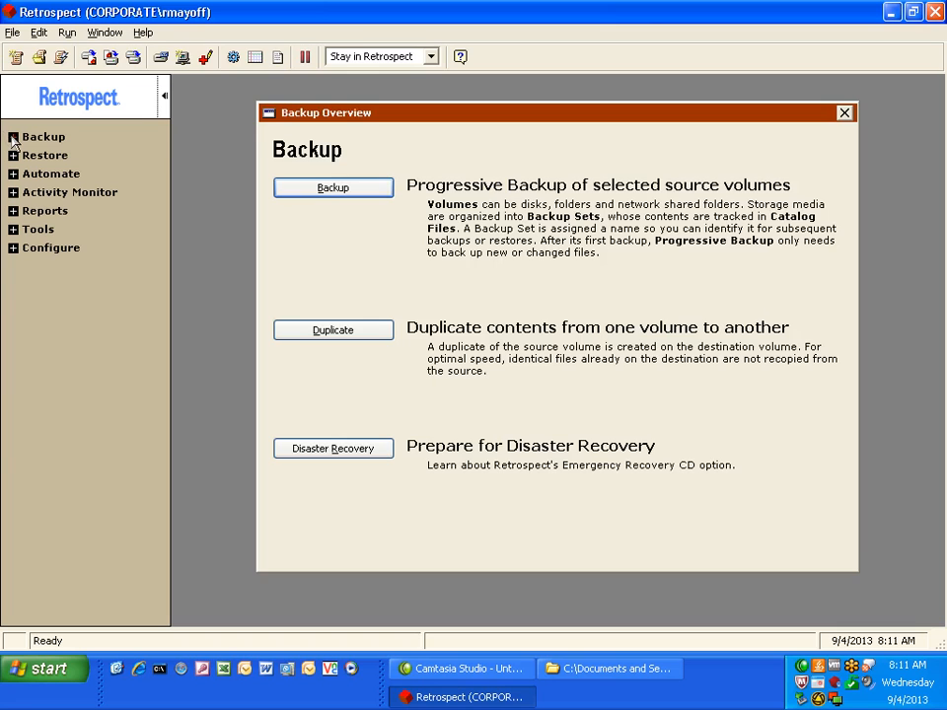